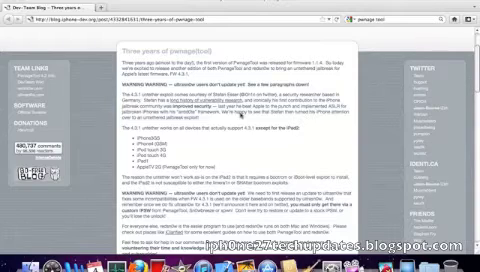
# Step: Read down the PwnageTool guide in Safari, then launch PwnageTool from the desktop
pyautogui.scroll(-3)
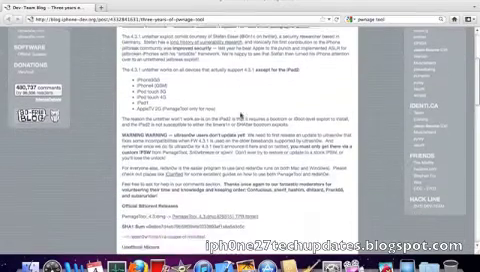
pyautogui.scroll(-3)
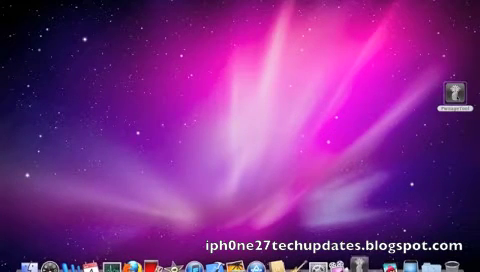
pyautogui.doubleClick(448, 90)
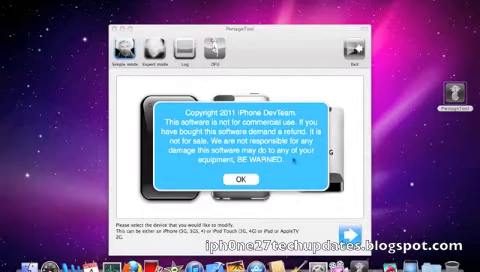